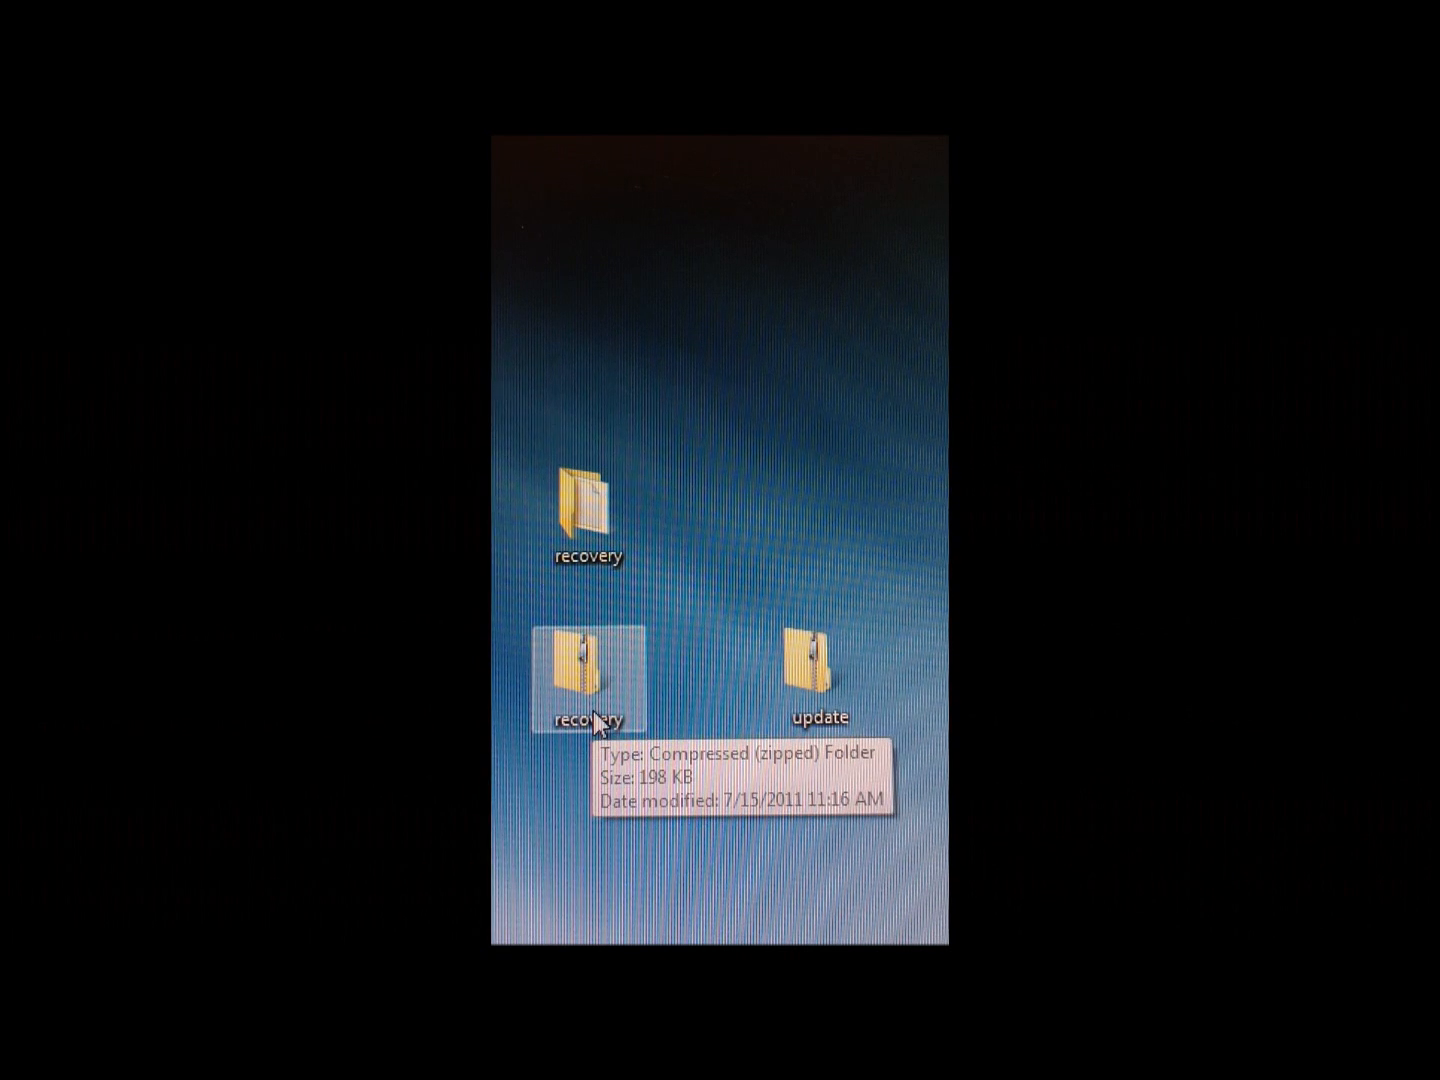
Launch Root Explorer and navigate to the sdcard folder from the root directory.
double_click(588, 670)
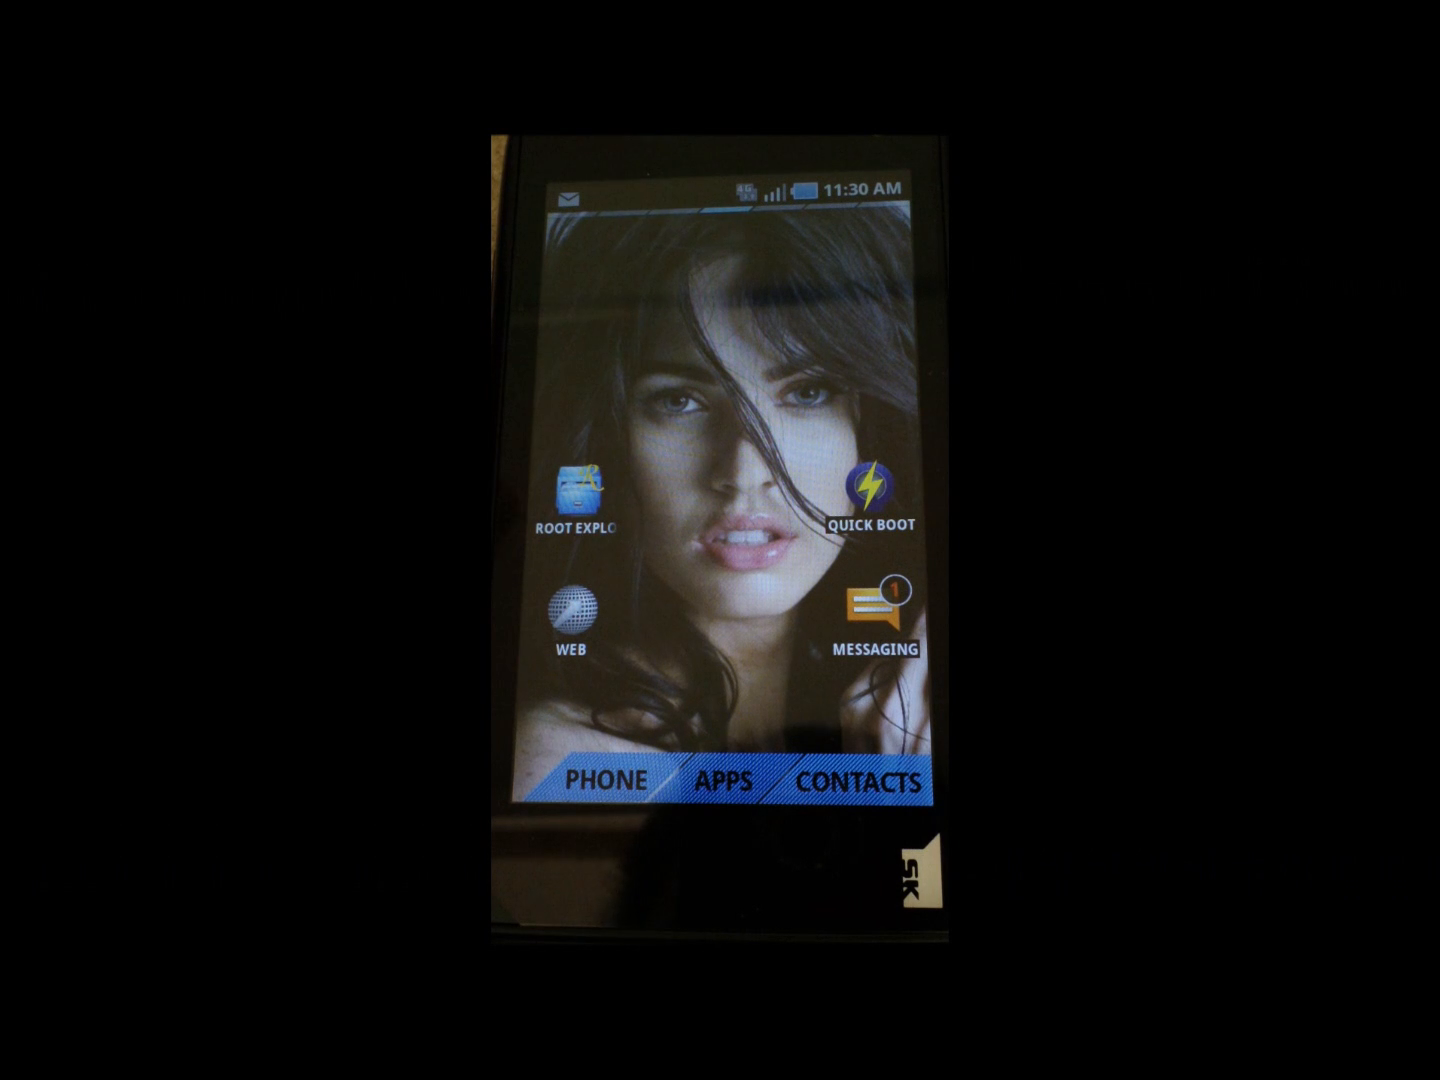
left_click(572, 494)
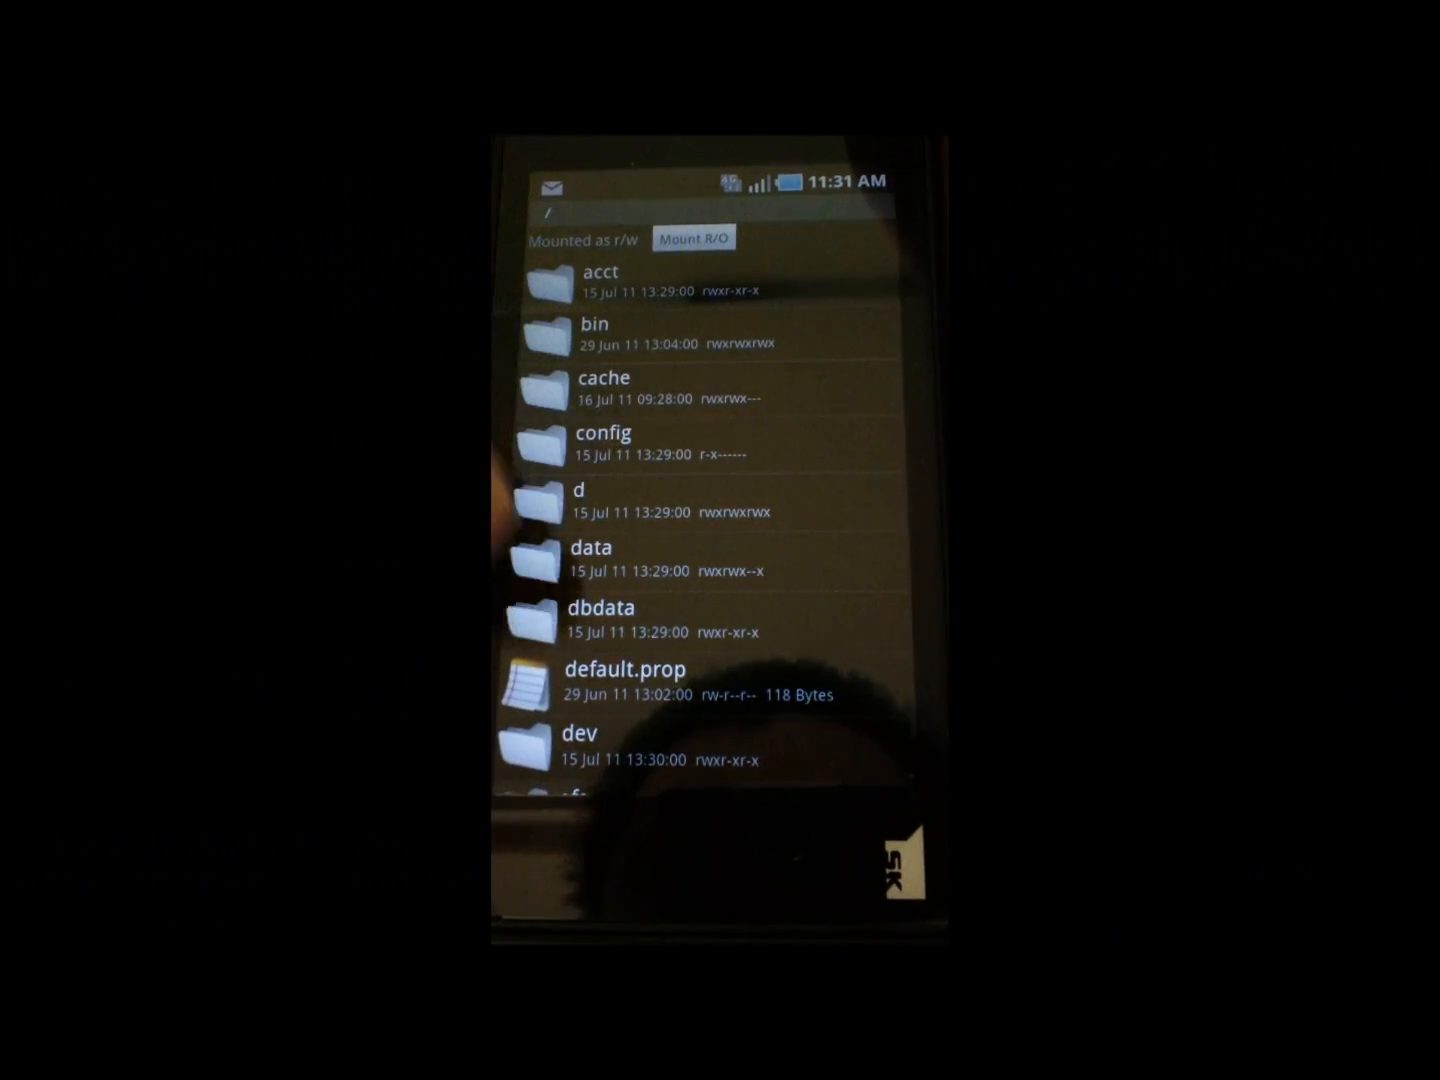
scroll("down", 3)
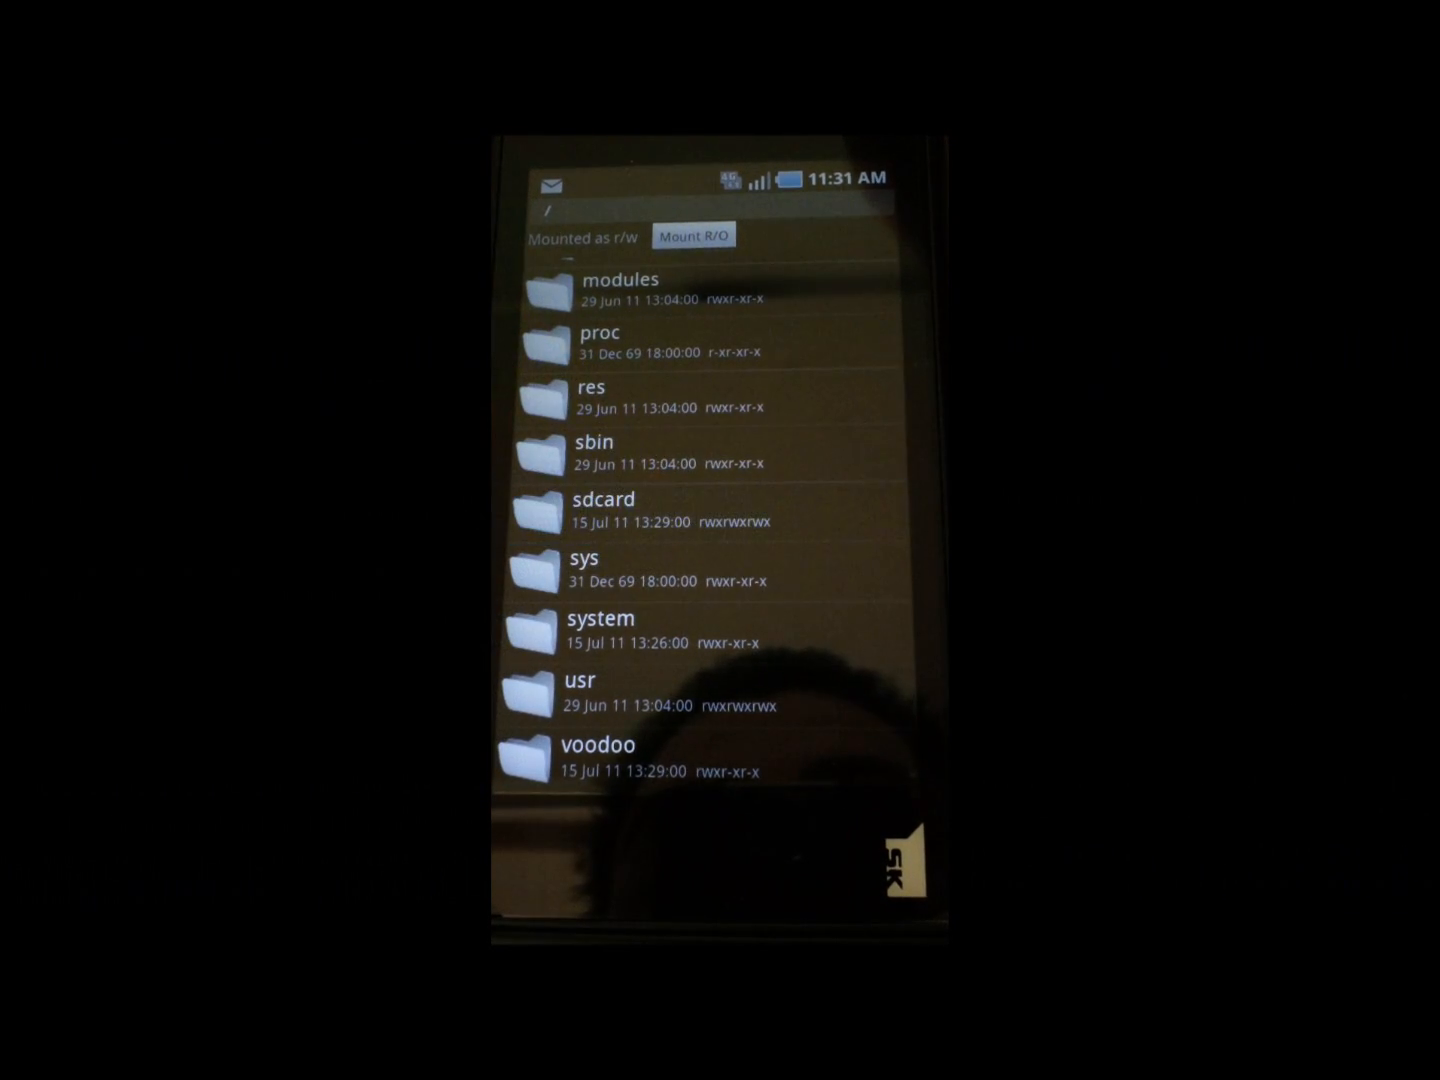
left_click(602, 508)
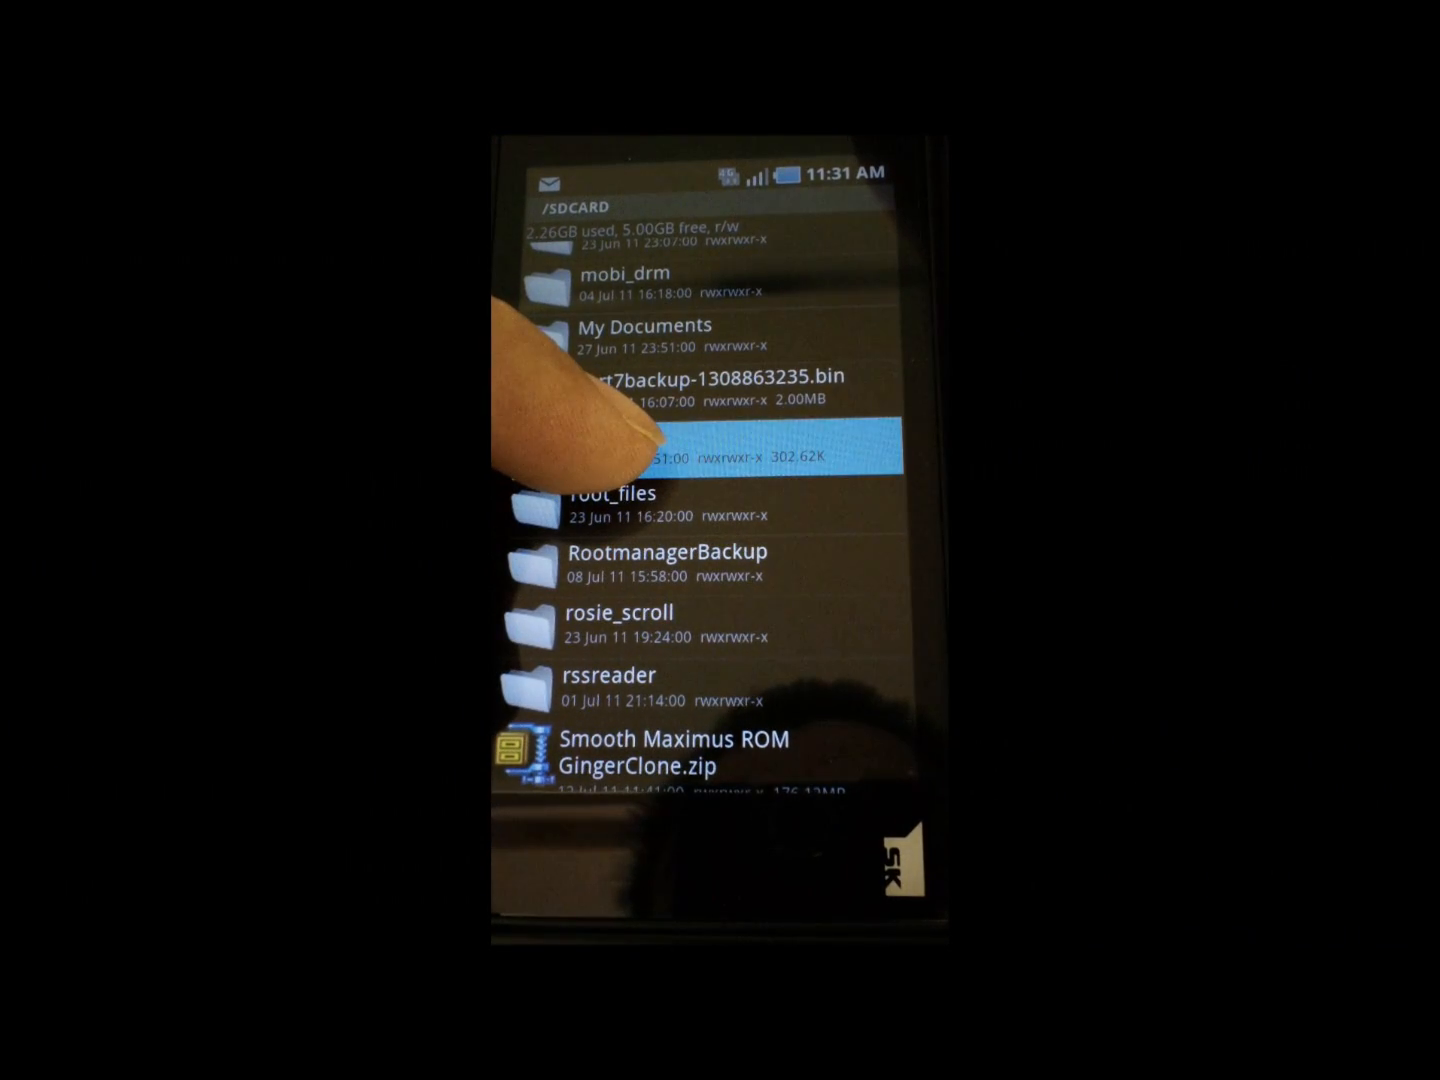
Copy the recovery file from the SD card and go into the system folder.
left_click(680, 456)
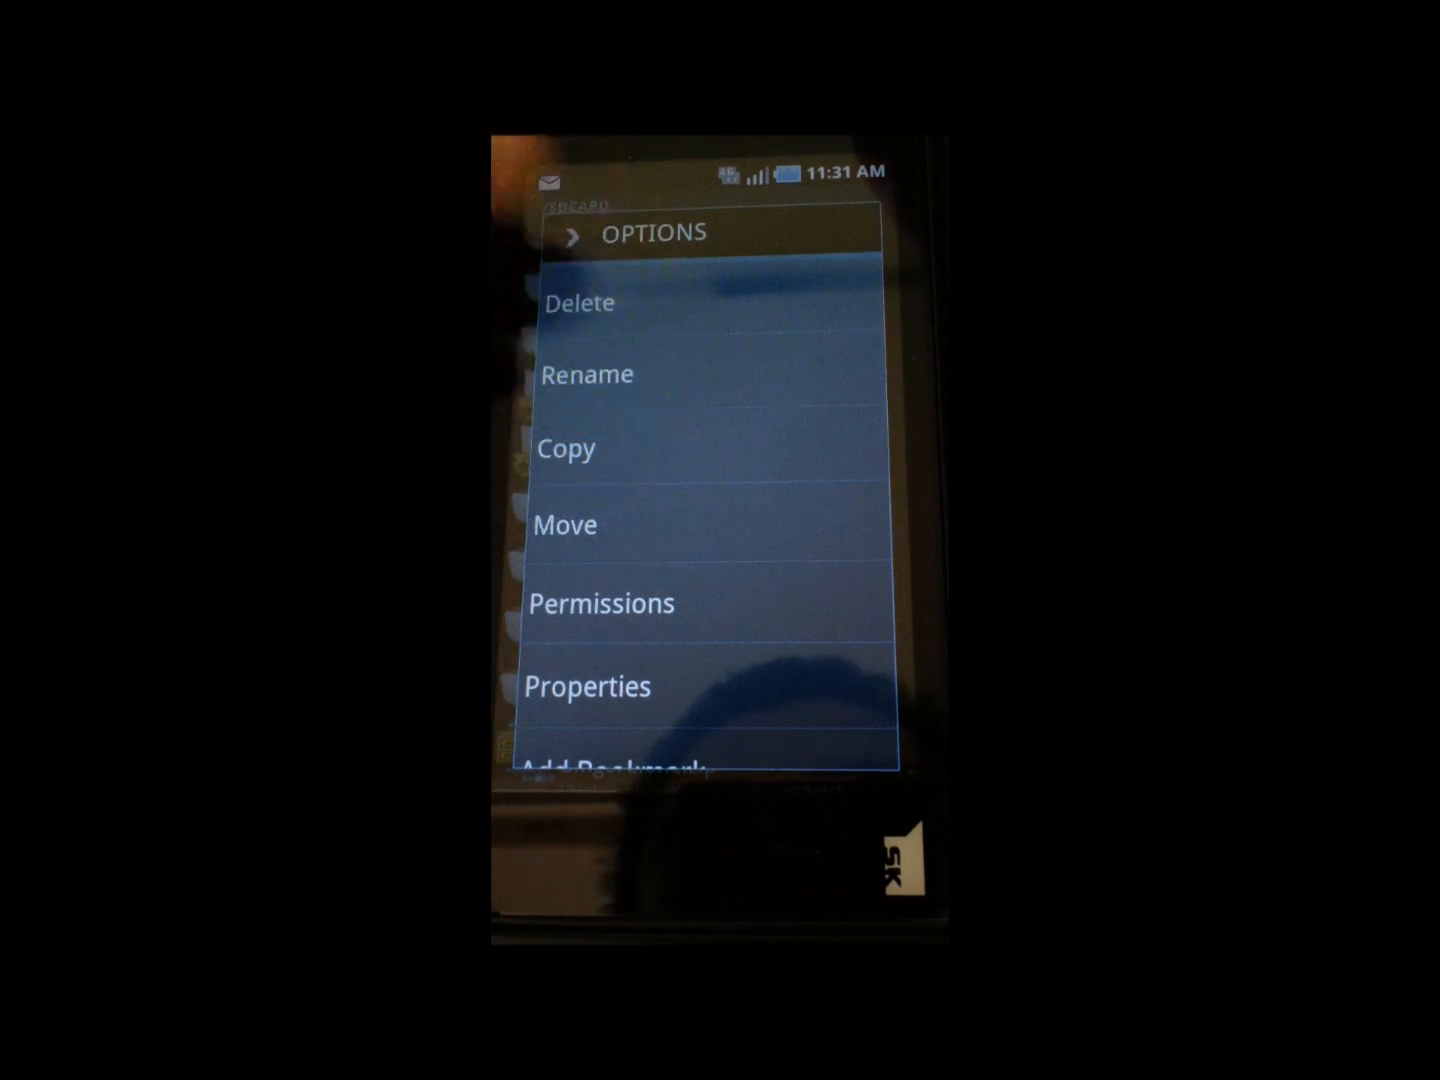
left_click(568, 448)
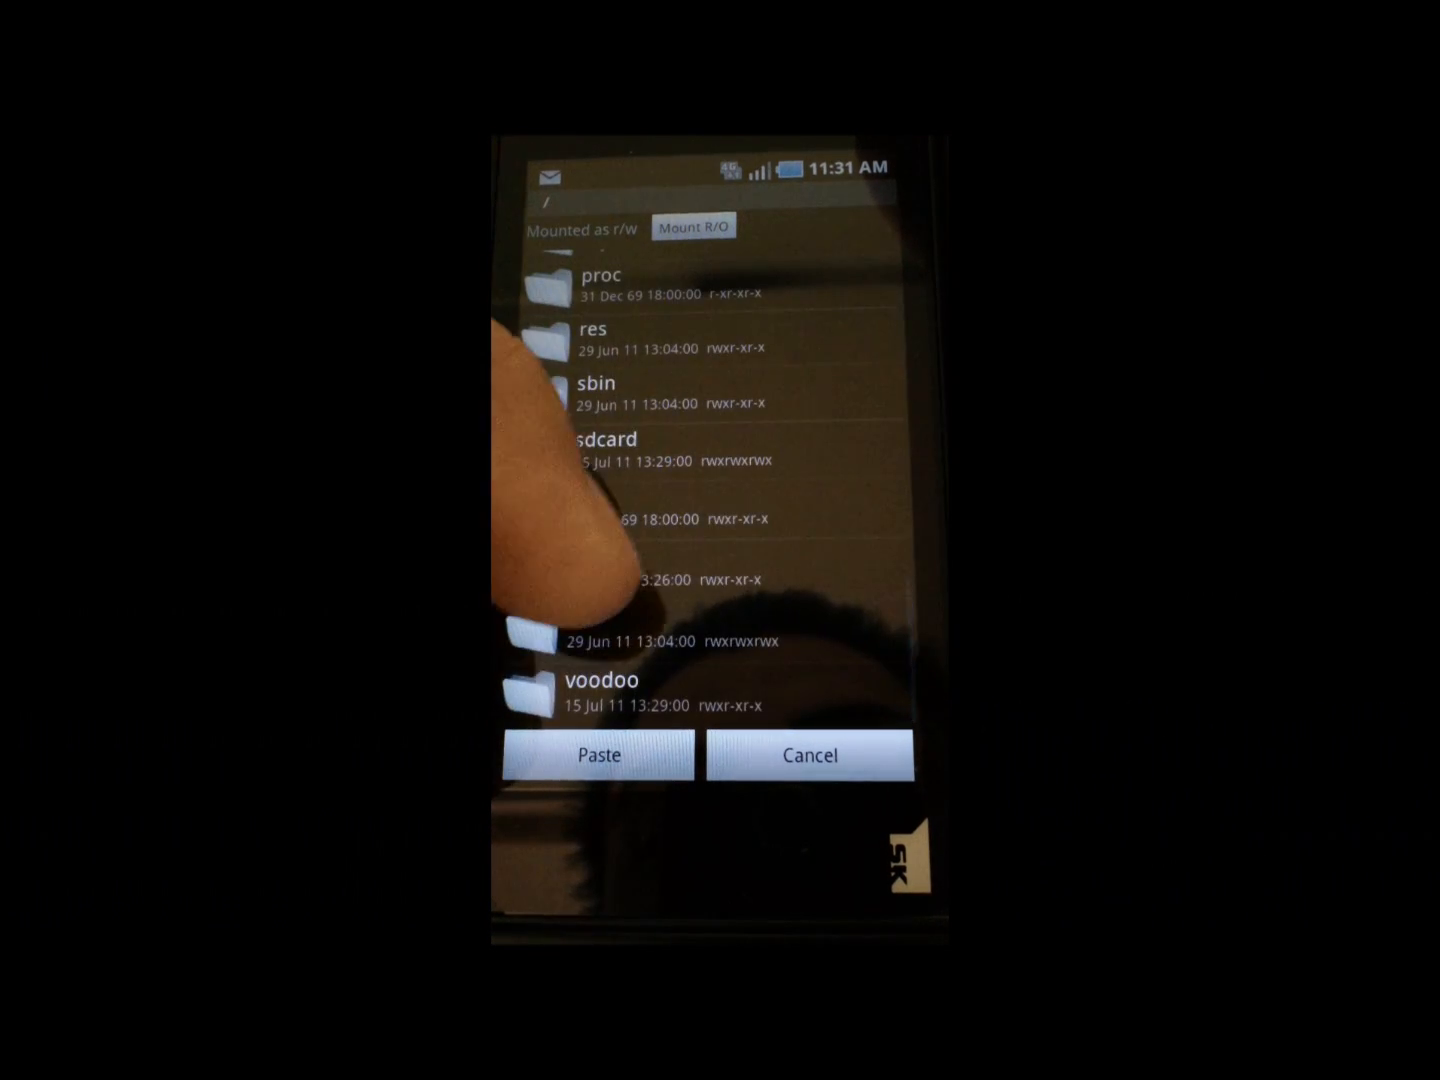
left_click(600, 460)
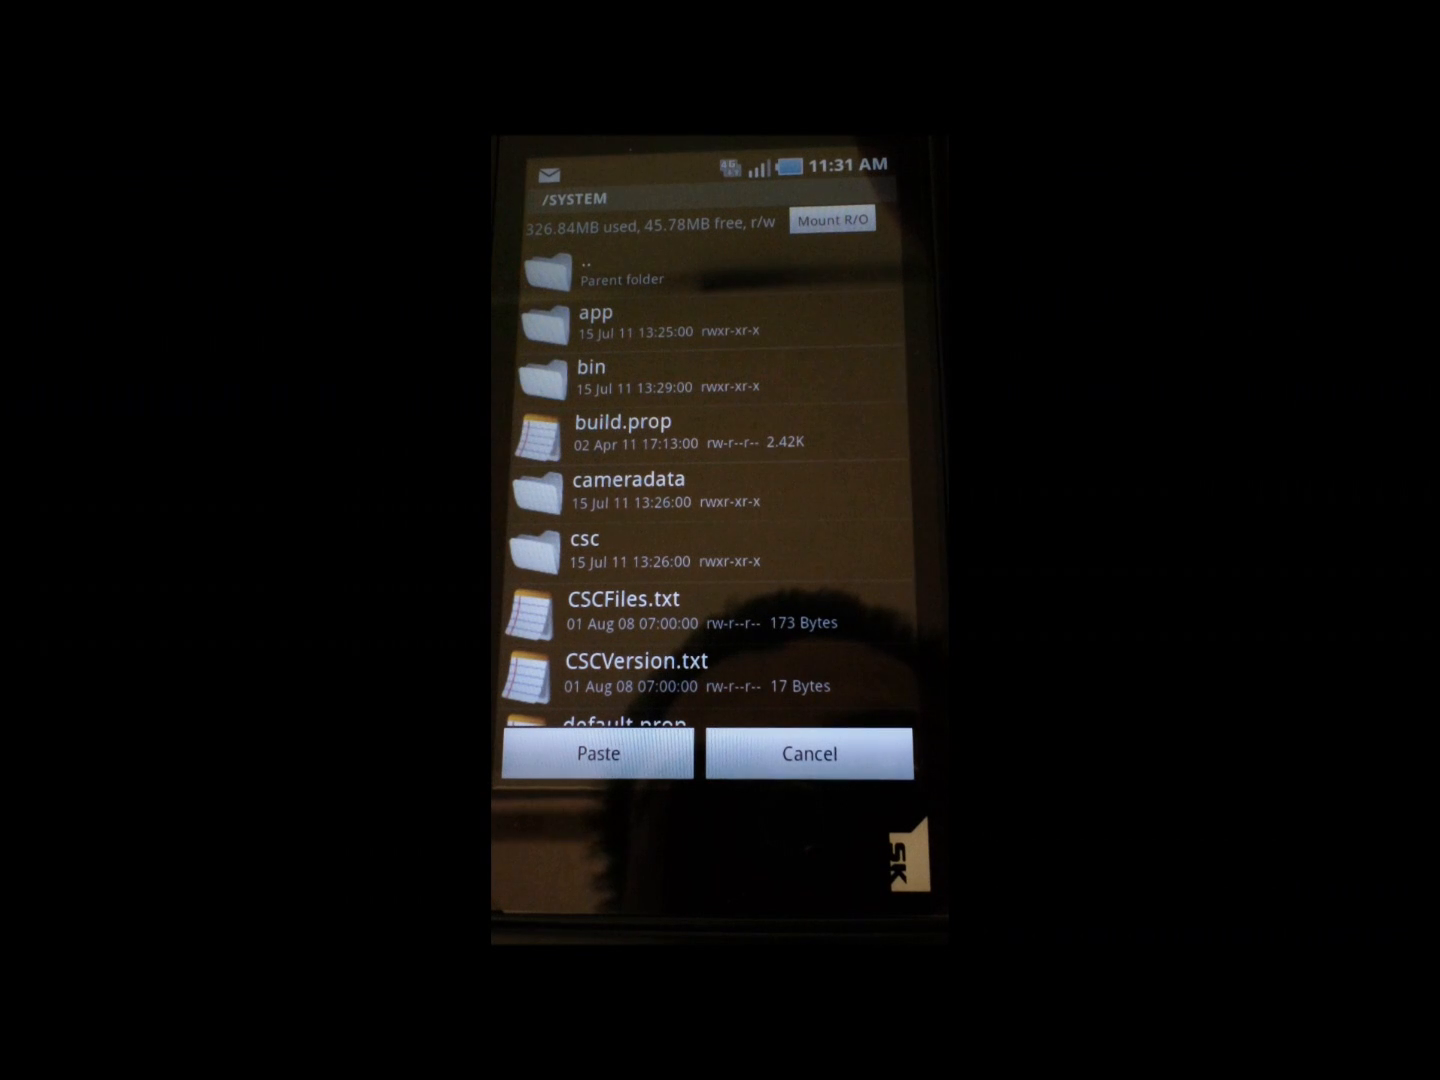
Paste the recovery file into /system/bin, overwriting the existing one.
left_click(592, 368)
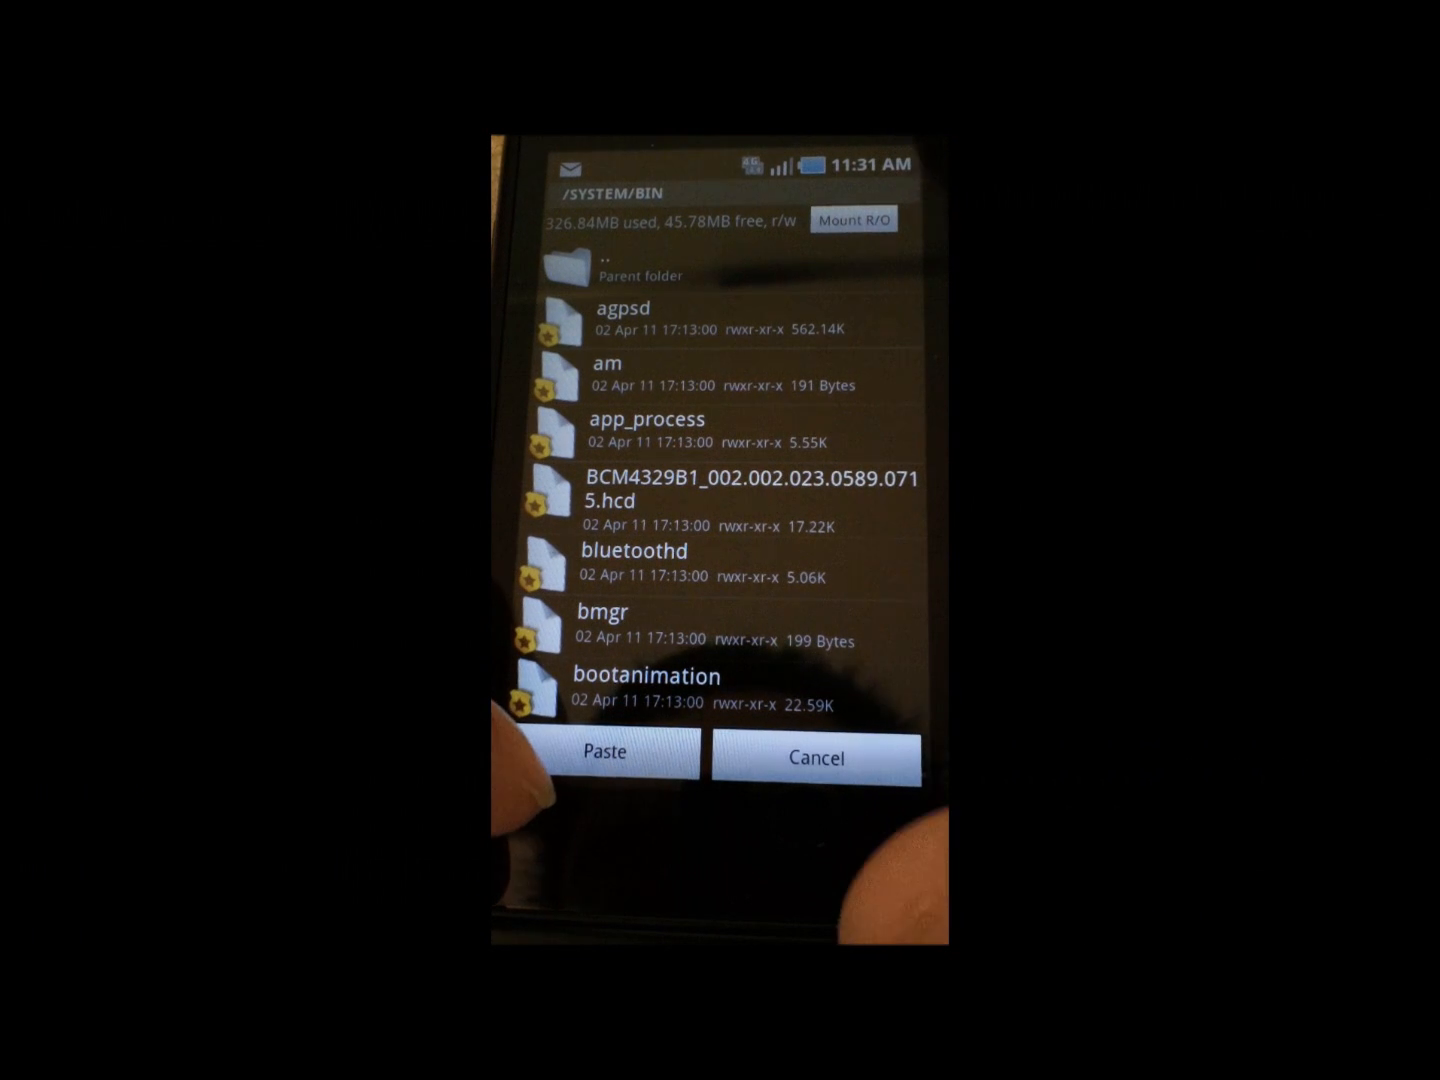
left_click(604, 752)
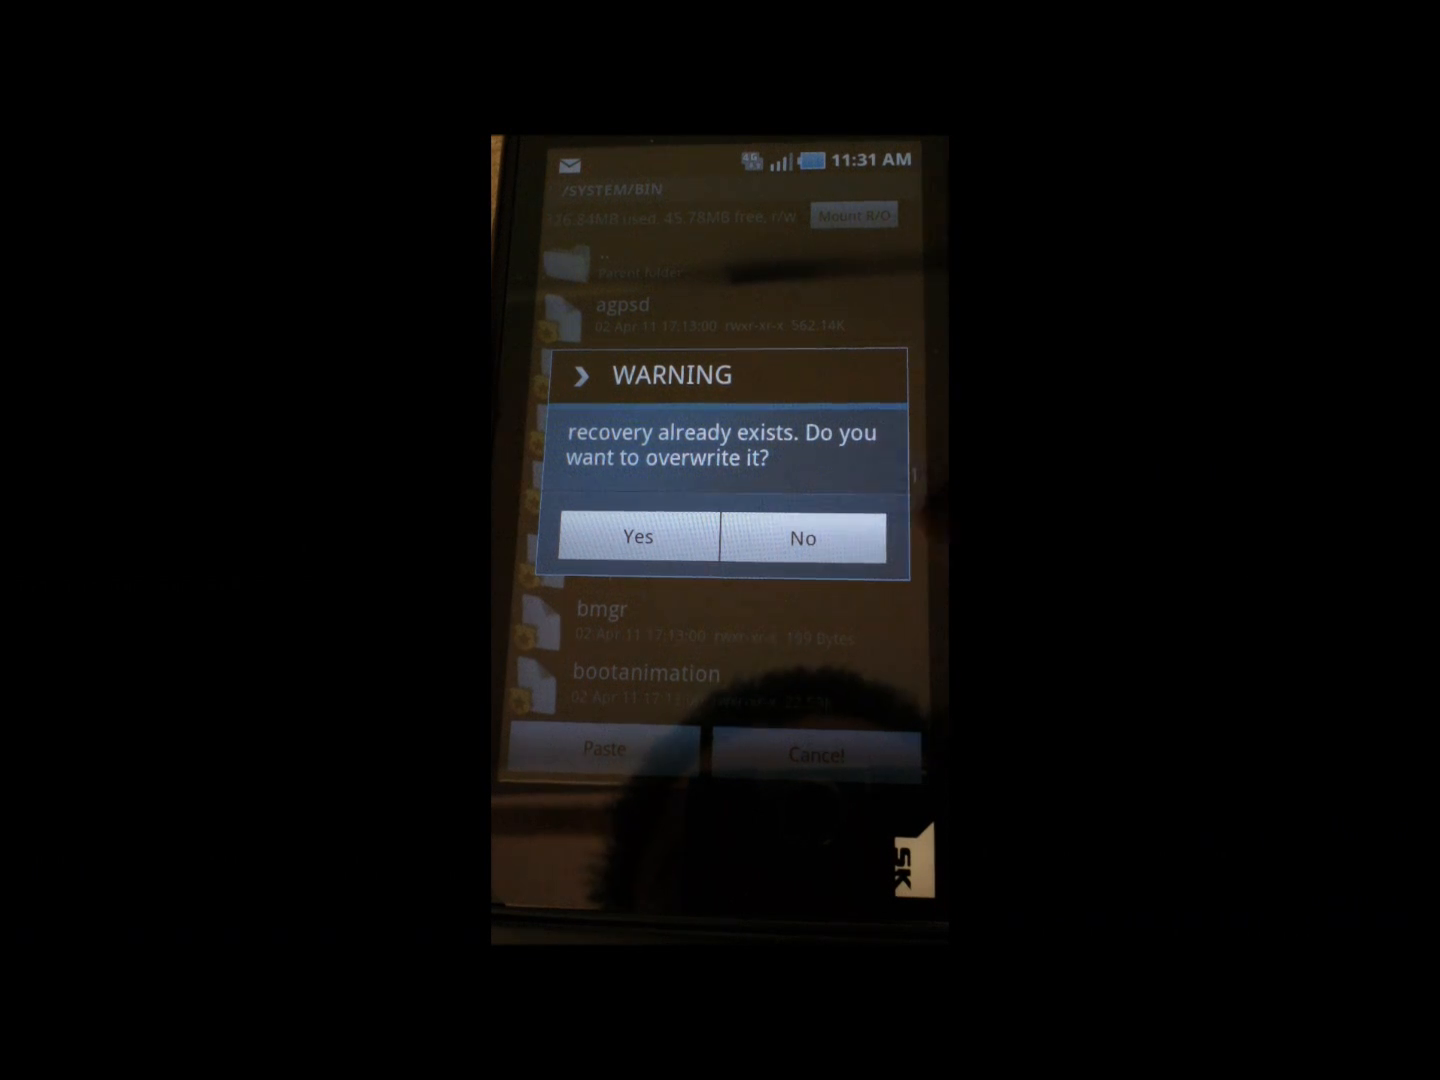
left_click(638, 536)
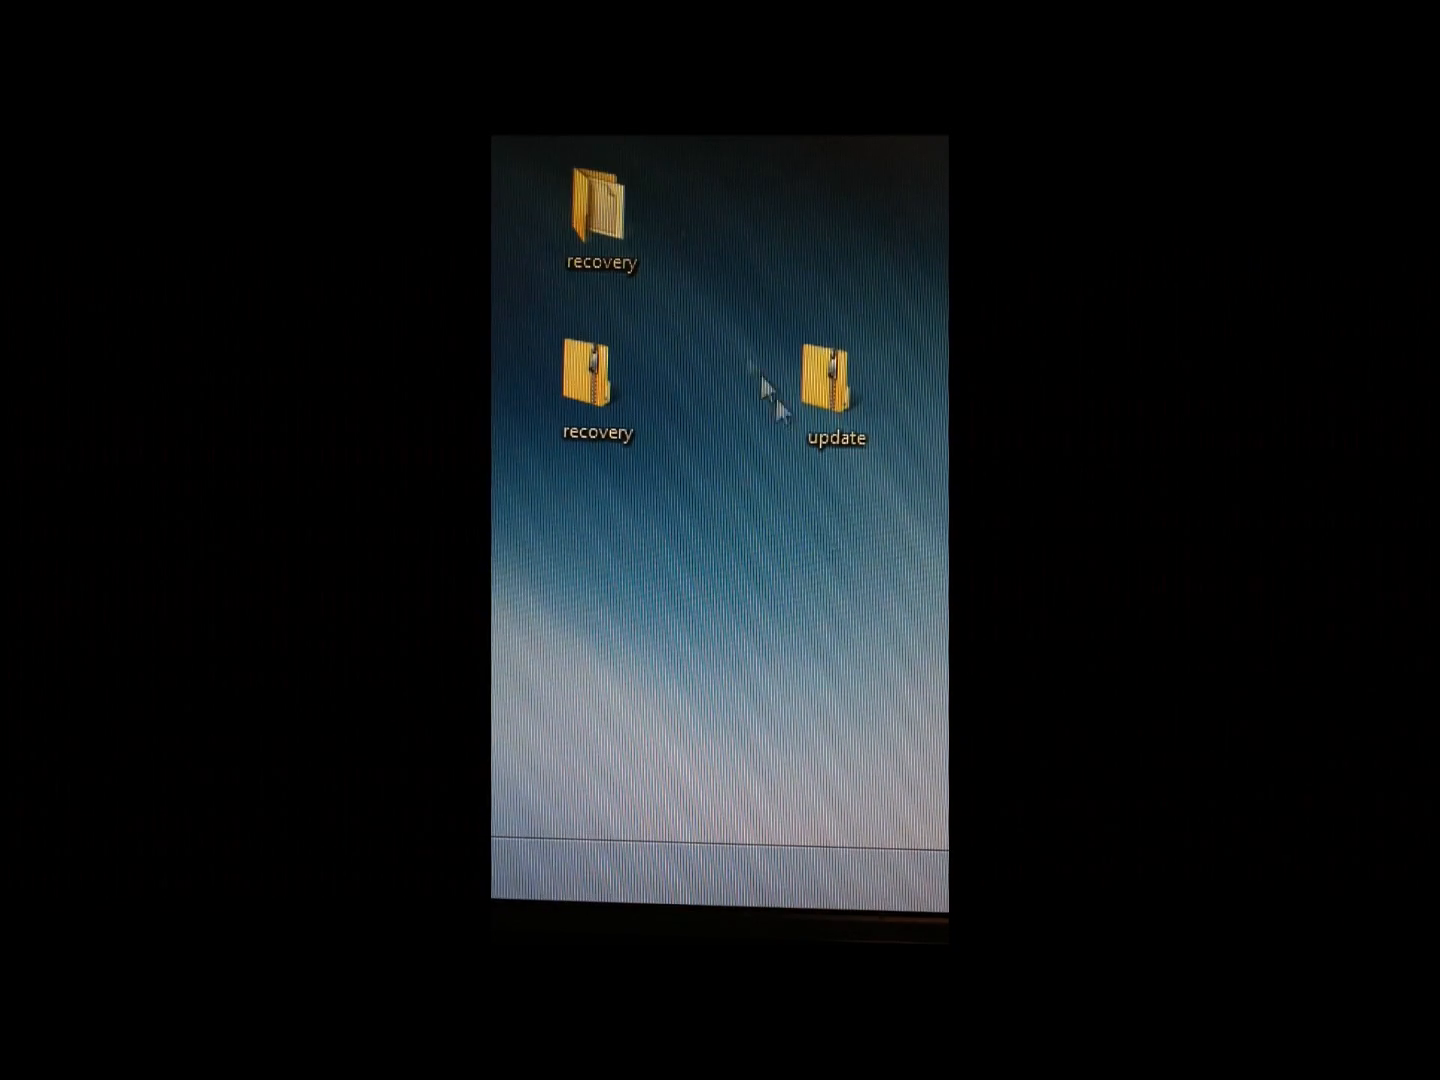
mouse_move(700, 664)
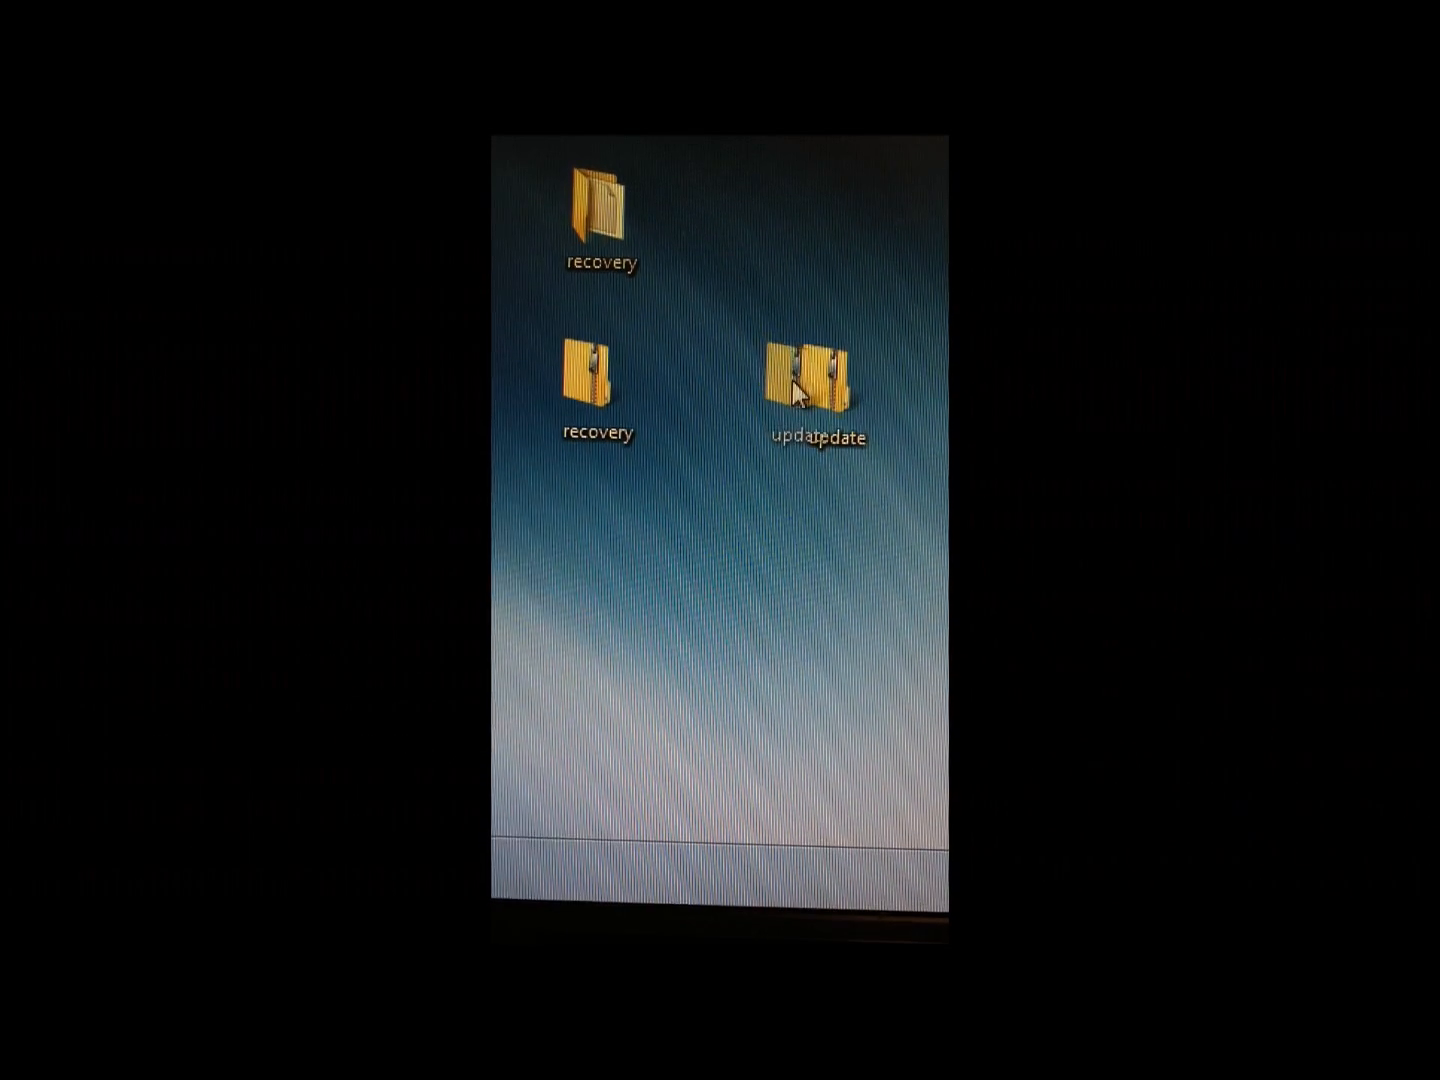
left_click(824, 380)
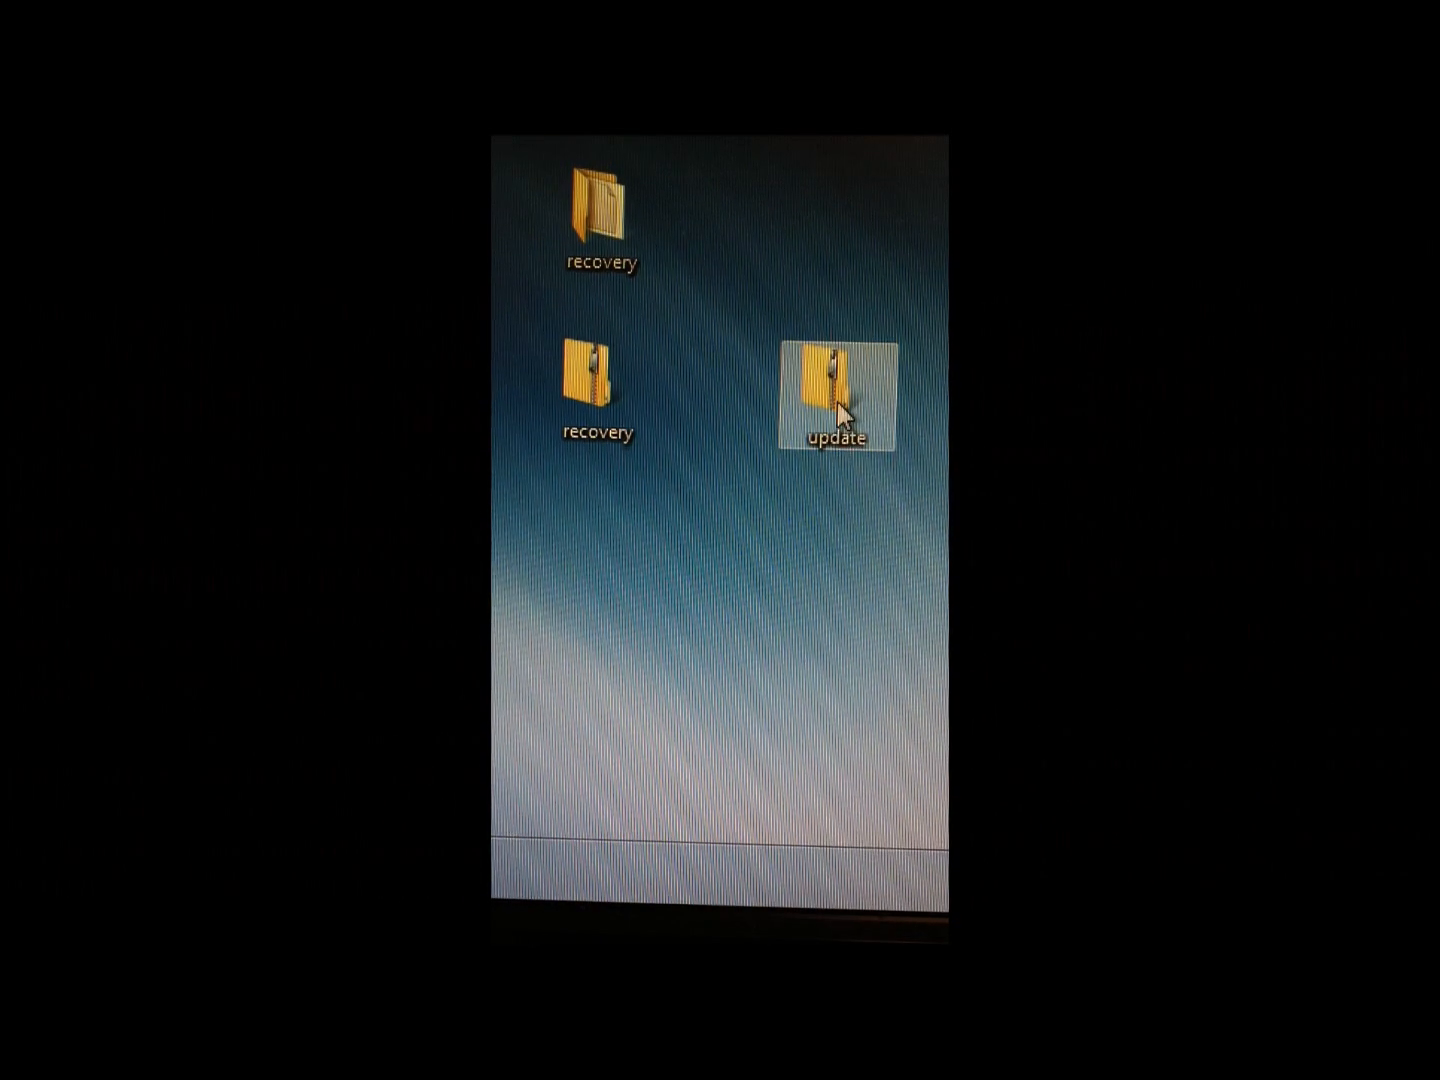
mouse_move(812, 416)
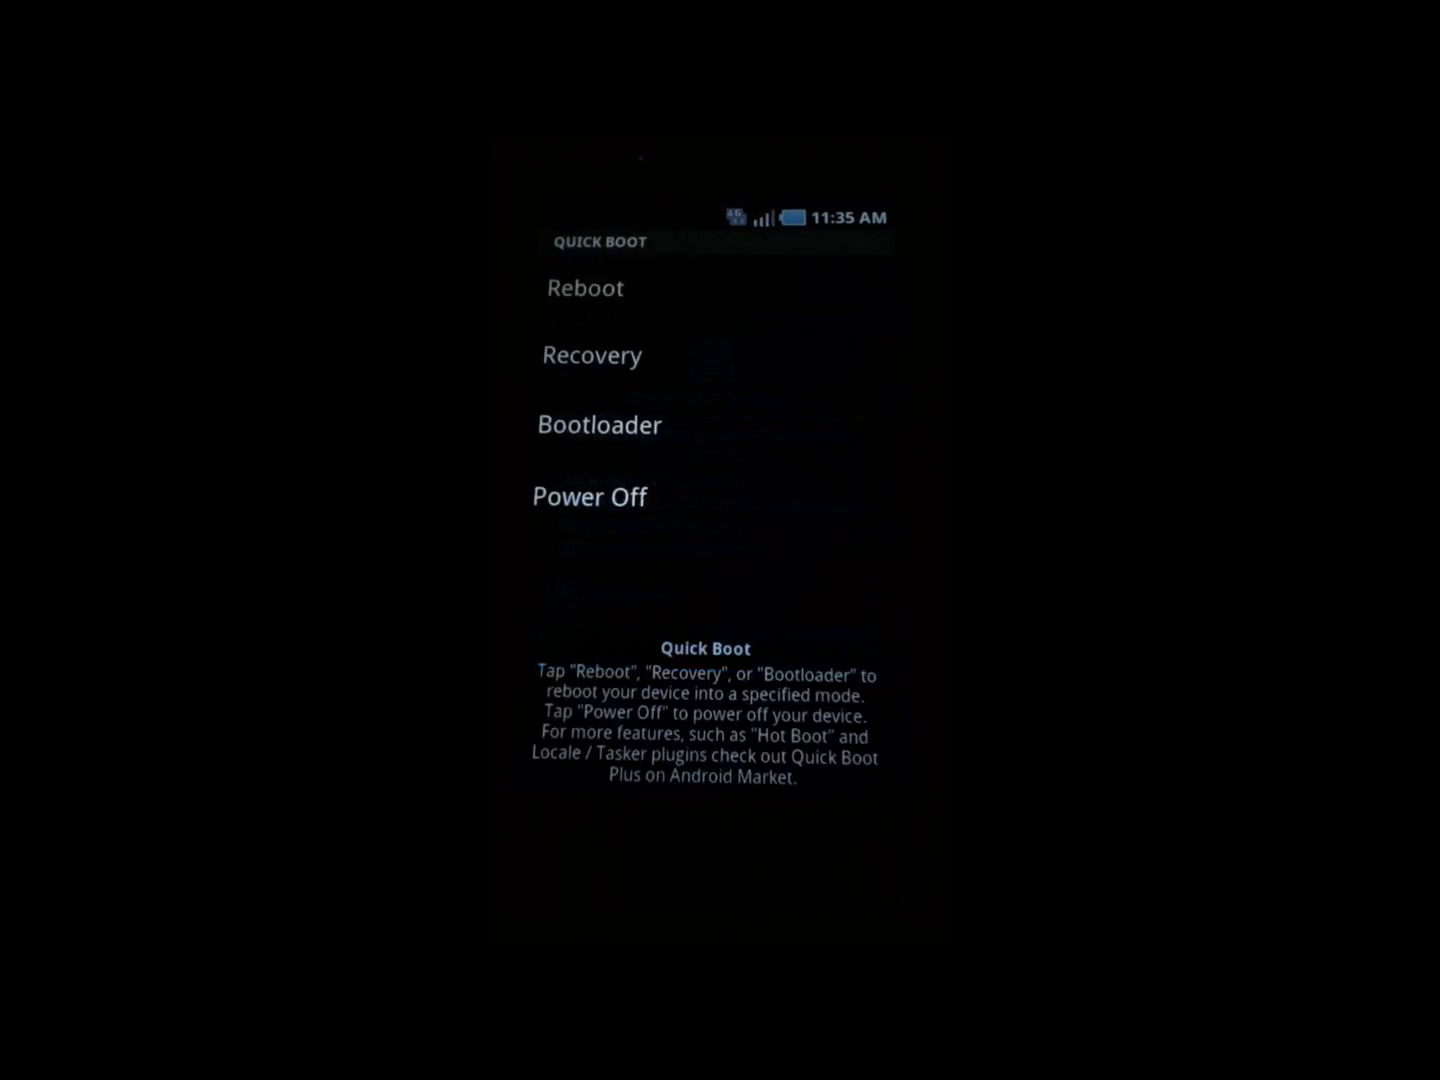
Reboot the Sidekick 4G into recovery mode via Quick Boot.
left_click(584, 288)
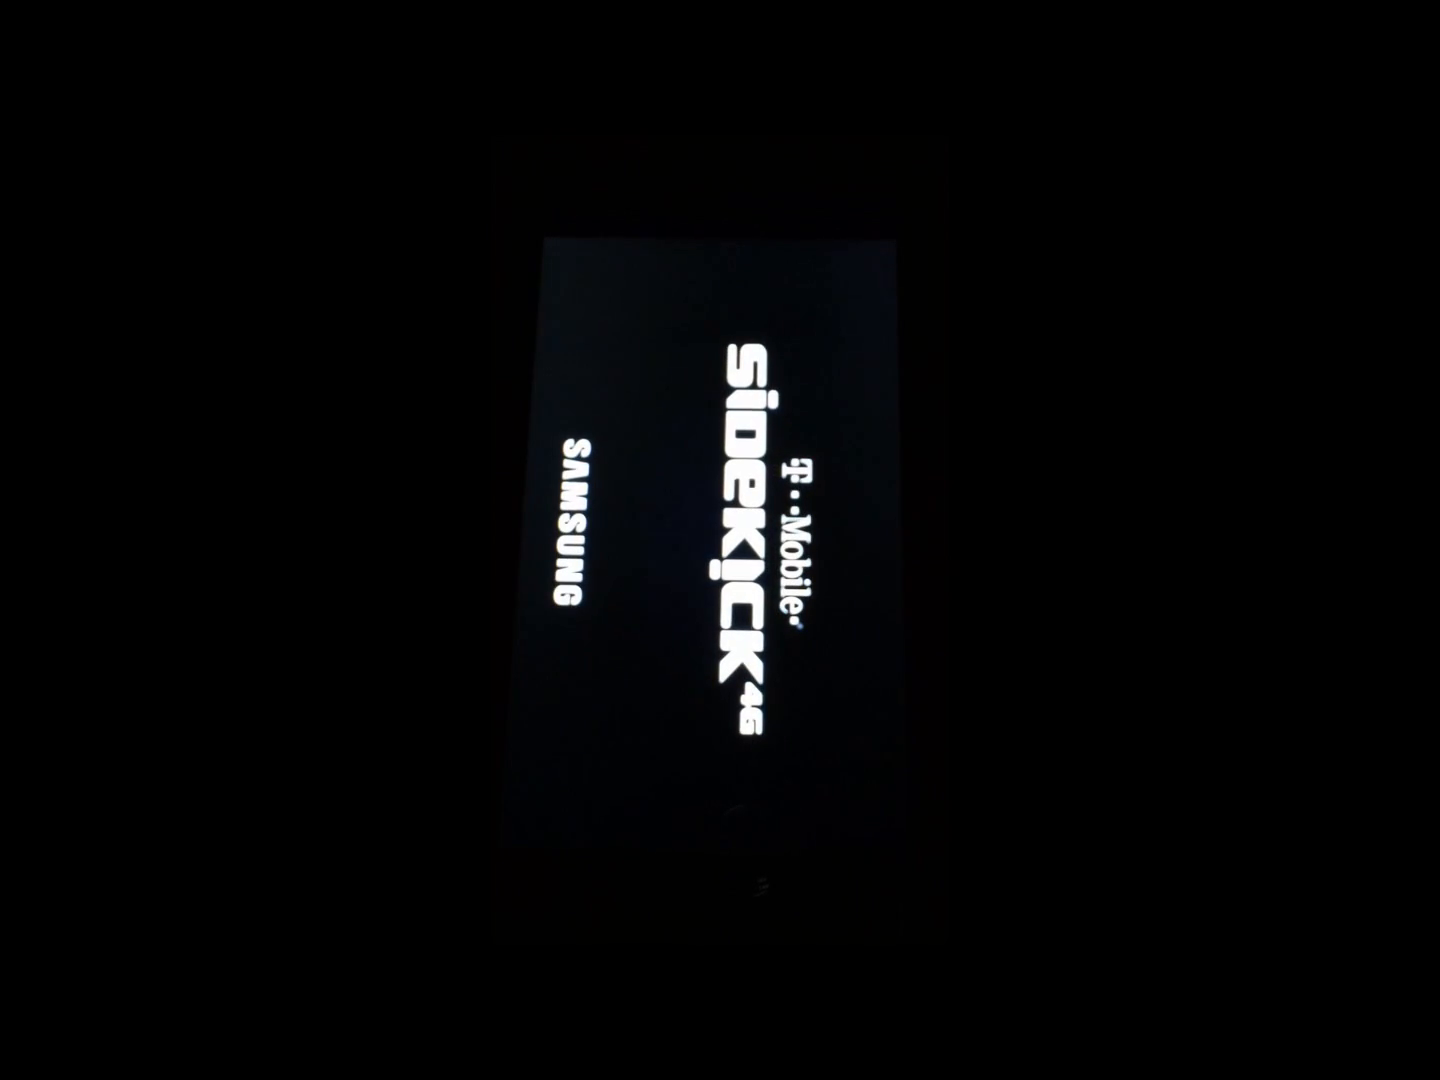